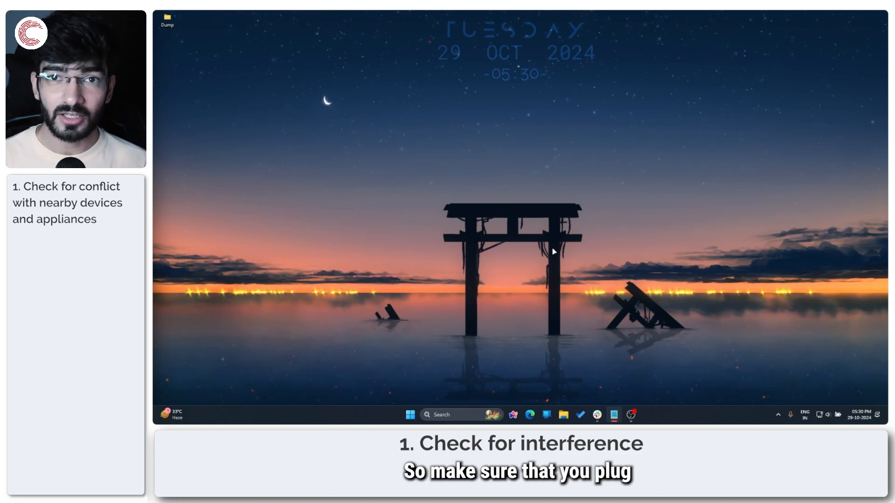
mouse_move(609, 227)
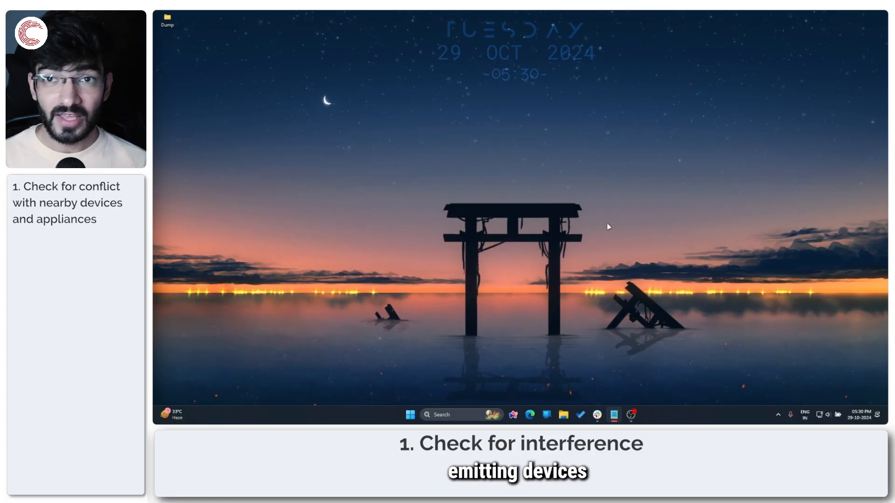
mouse_move(617, 200)
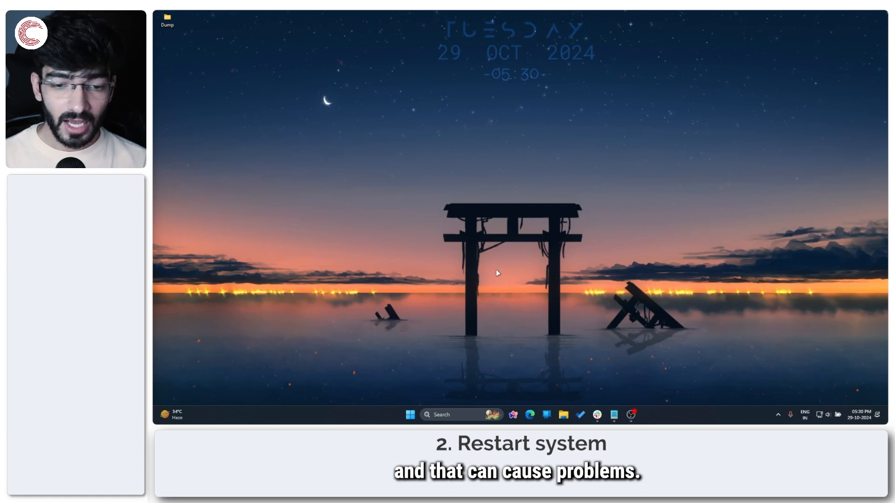
Step: Open Device Manager and expand Universal Serial Bus controllers to select a USB Root Hub (USB 3.0)
click(410, 415)
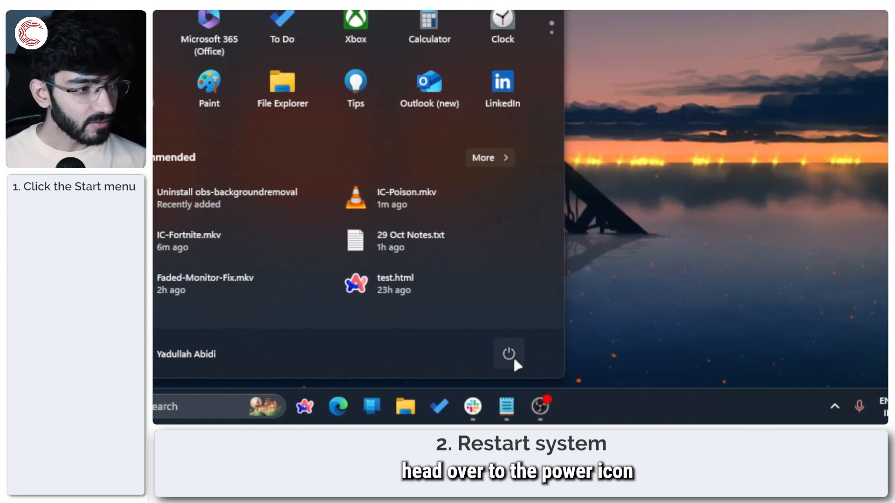
click(508, 354)
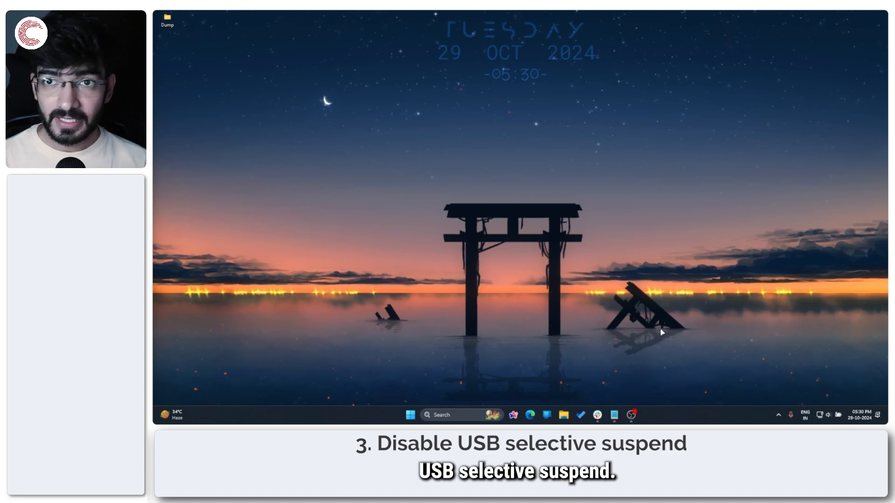
mouse_move(627, 148)
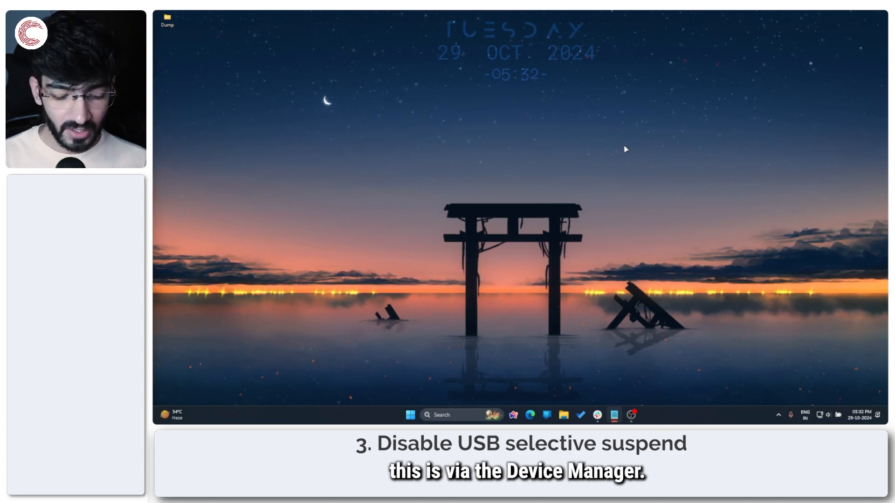
key(Win+X)
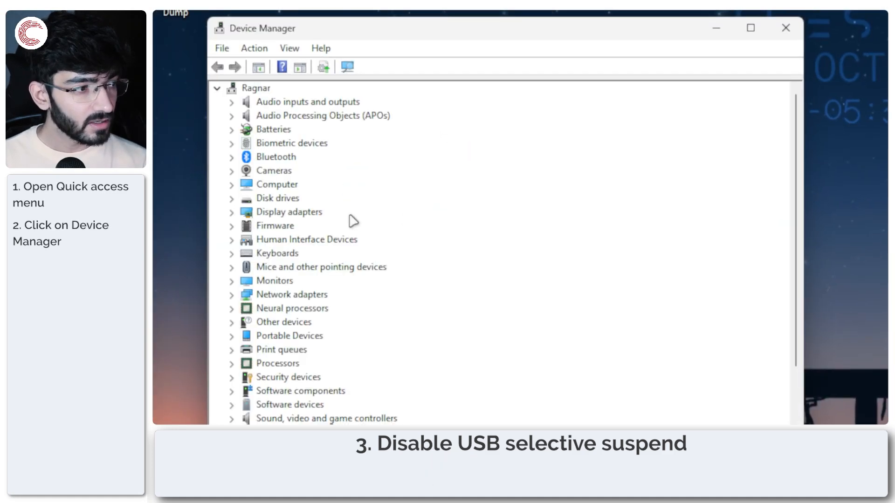
scroll(down, 3)
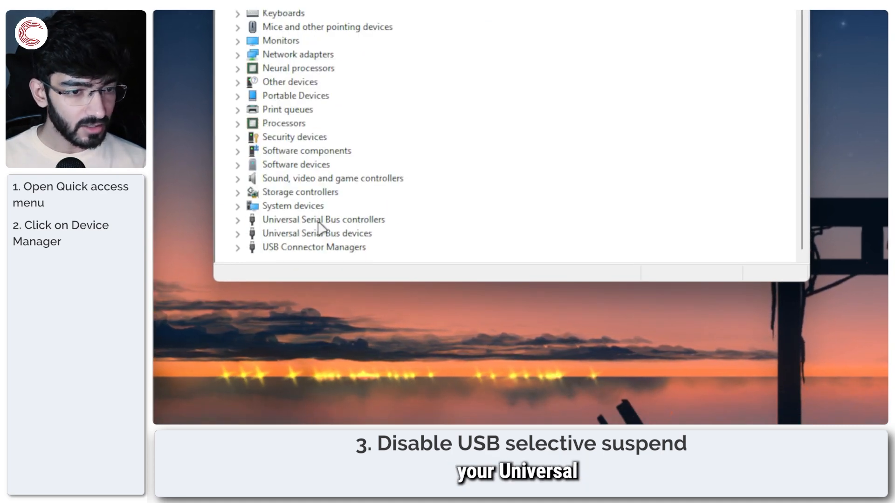
click(323, 219)
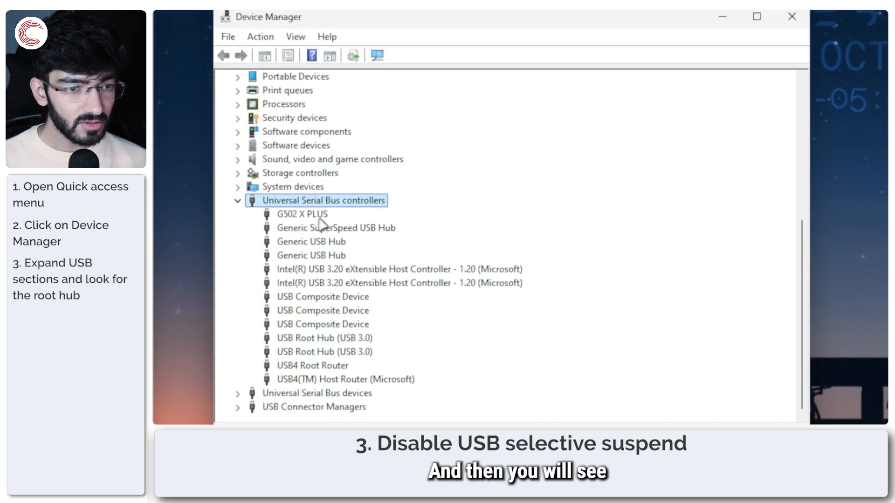
click(323, 352)
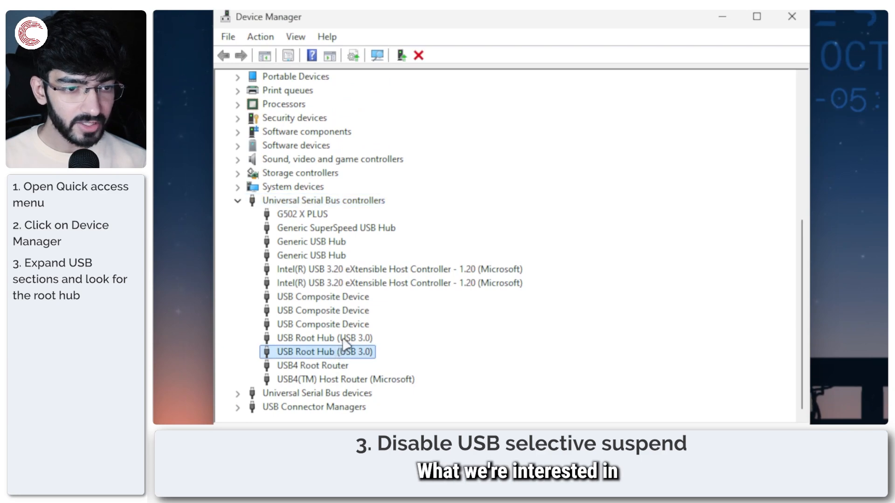
click(316, 337)
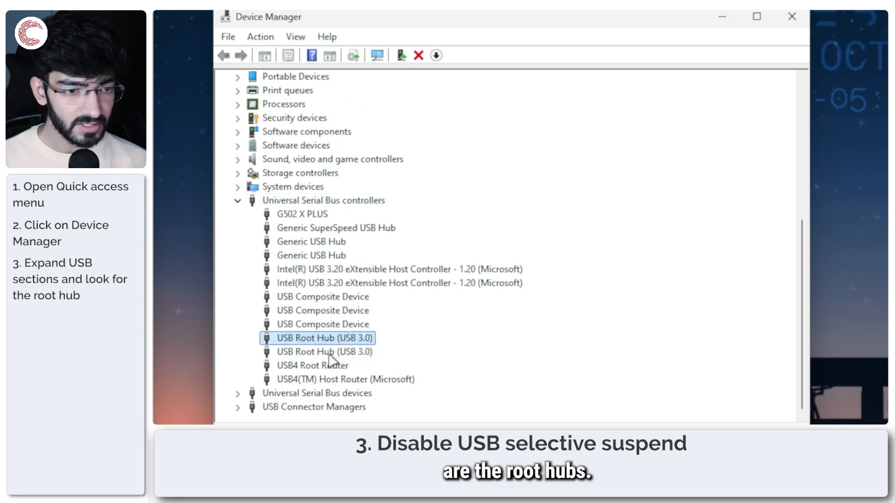
Step: Uncheck 'Allow the computer to turn off this device to save power' in the USB Root Hub's Power Management properties
right_click(317, 338)
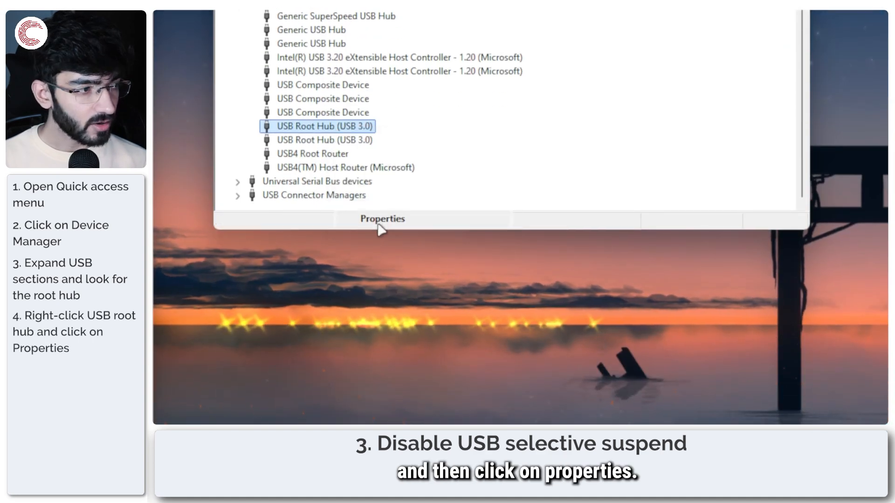
click(381, 219)
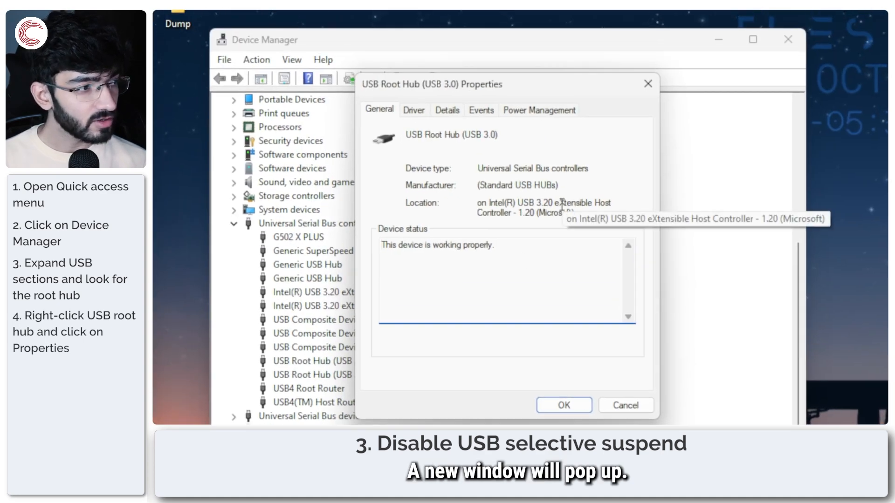
click(539, 110)
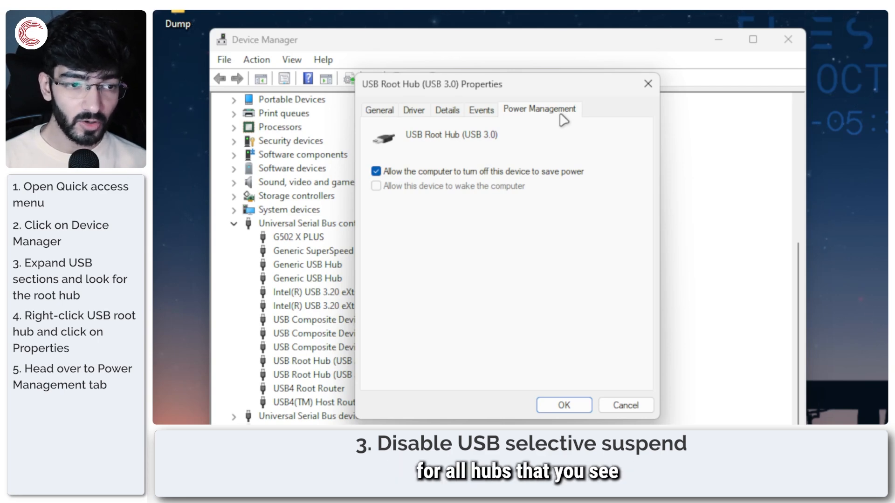
mouse_move(519, 134)
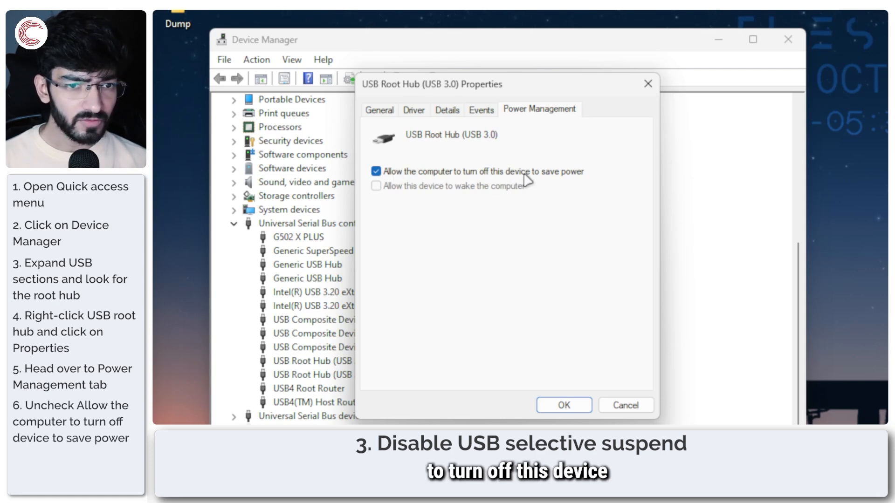
click(375, 171)
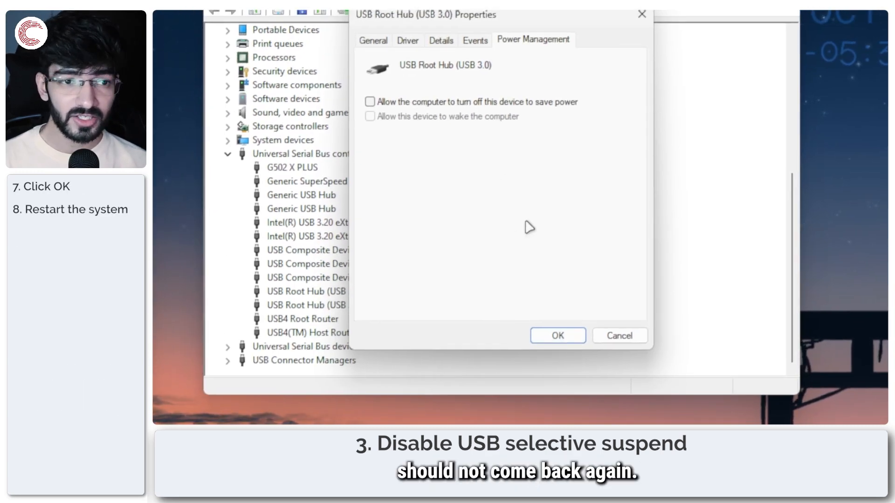
click(557, 335)
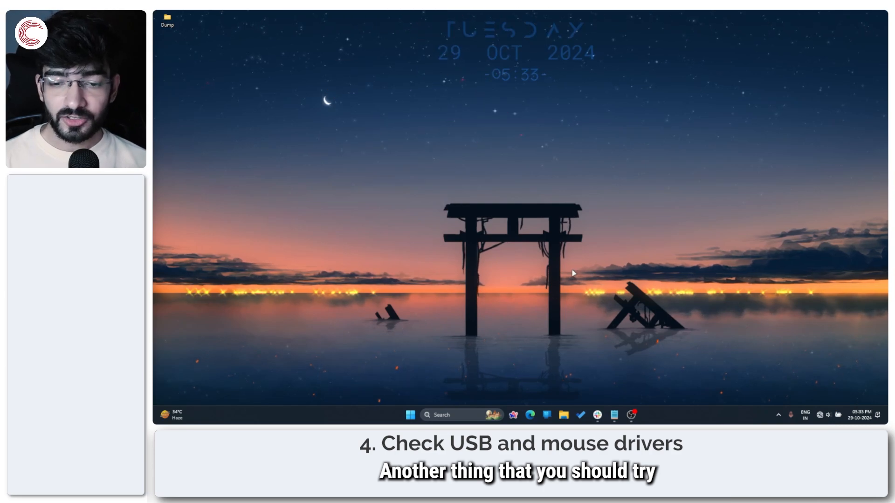
mouse_move(557, 267)
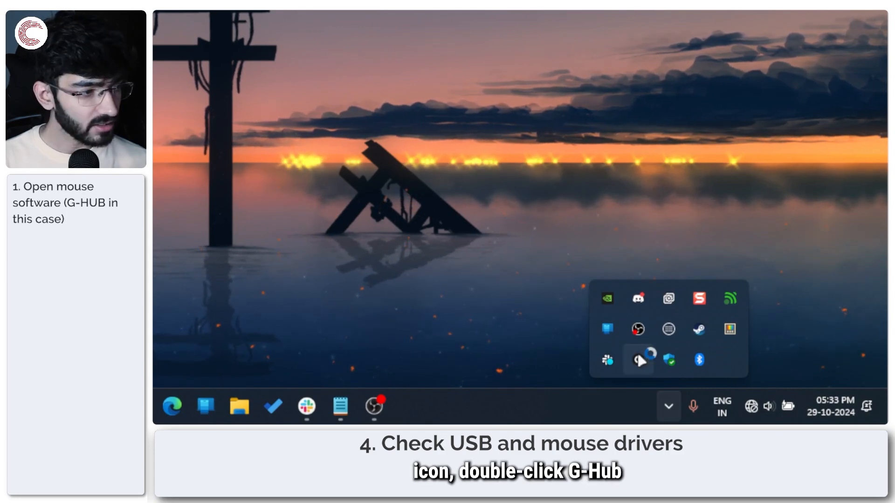
Step: Launch Logitech G HUB from the tray icon and bring its window forward
double_click(638, 360)
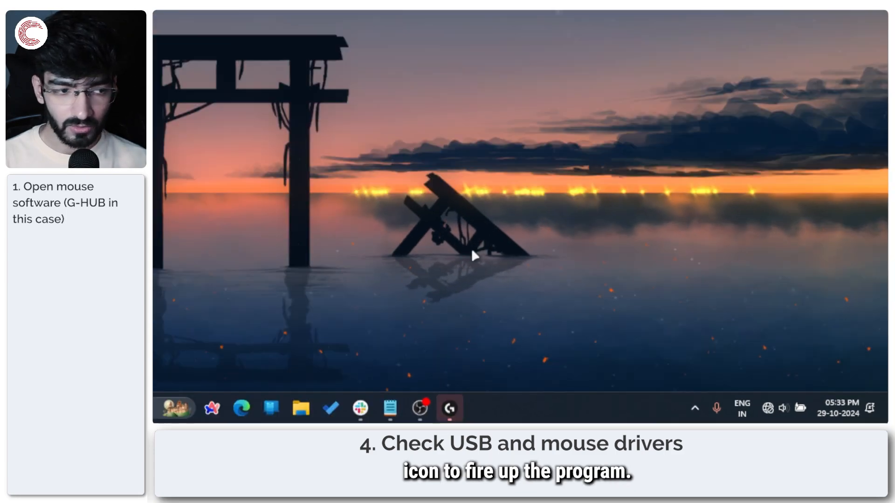
click(450, 409)
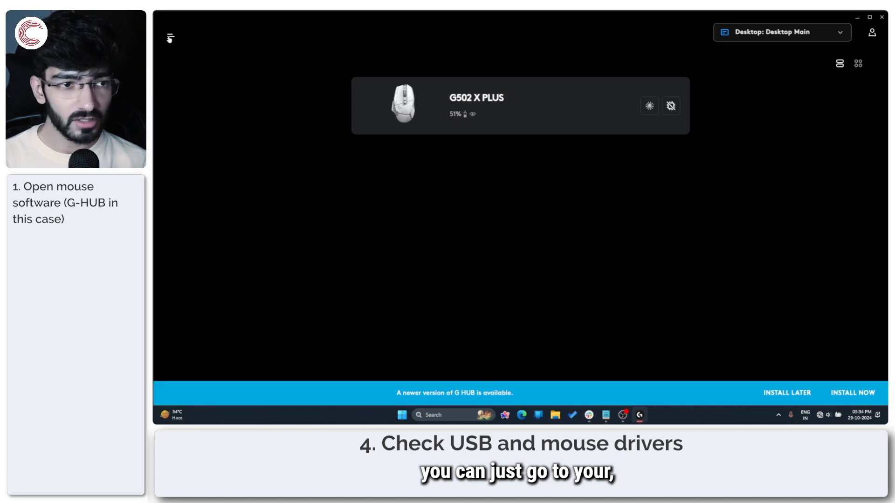
Step: Open G HUB Settings from the main menu and select the My Gear section
click(170, 37)
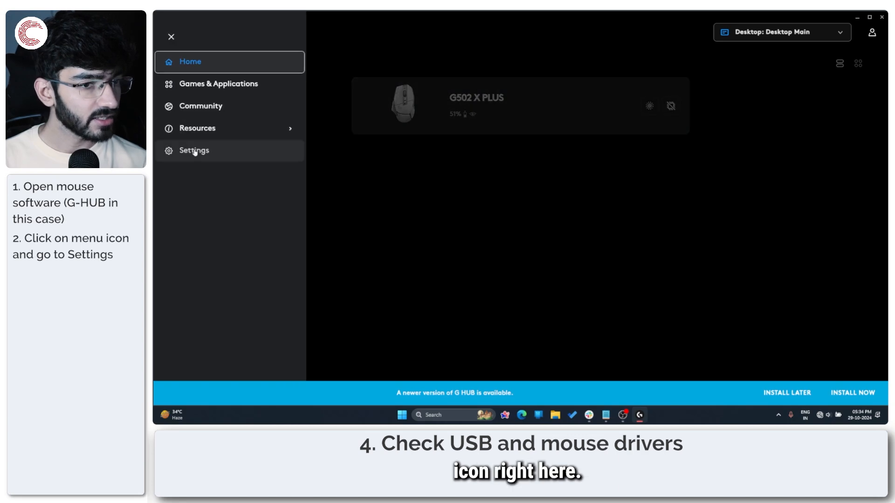
click(193, 150)
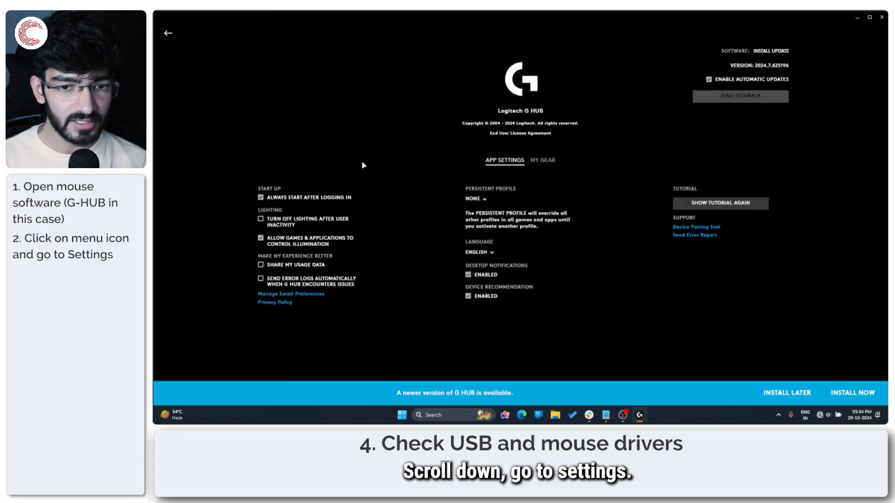
mouse_move(348, 175)
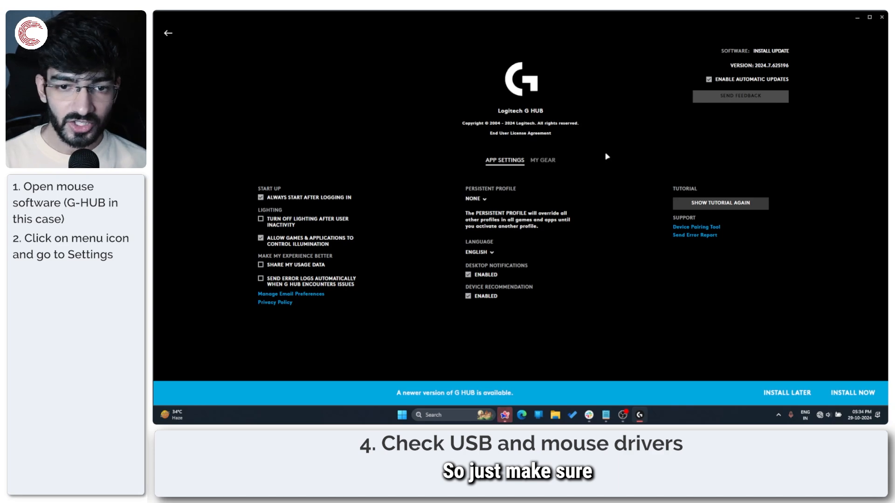
click(543, 160)
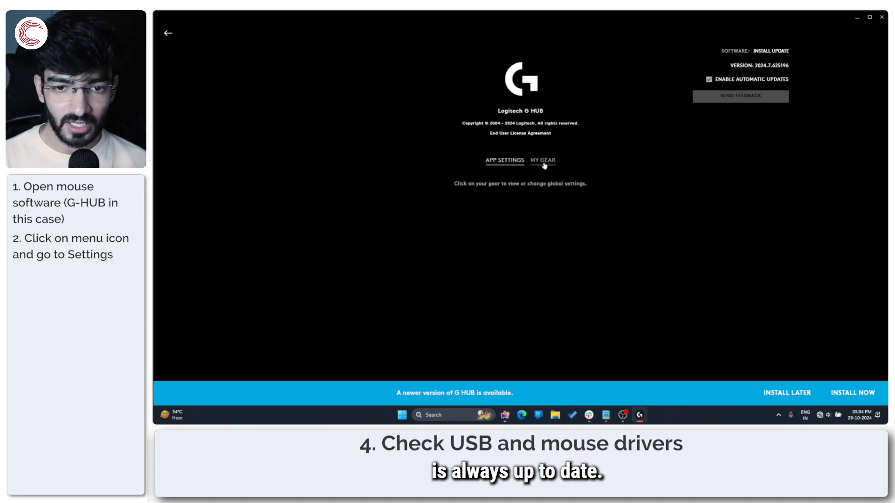
Step: Open the G502 X PLUS device settings under My Gear to check its firmware status
click(543, 160)
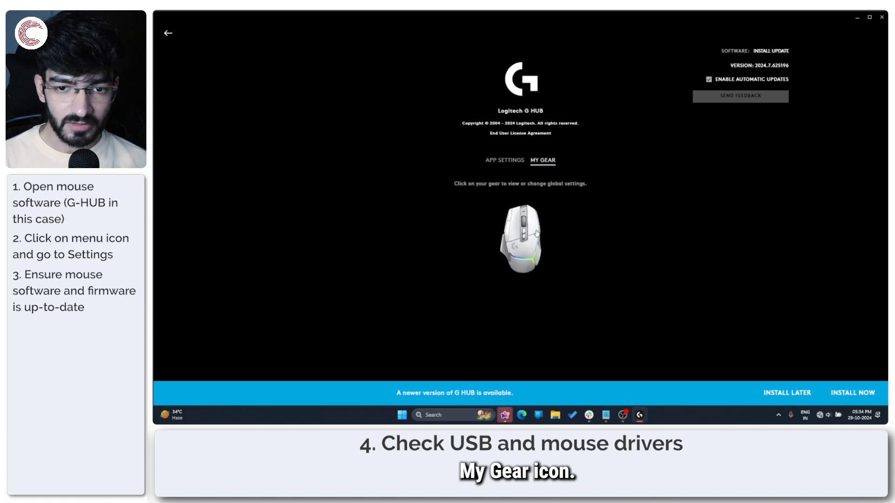
click(520, 239)
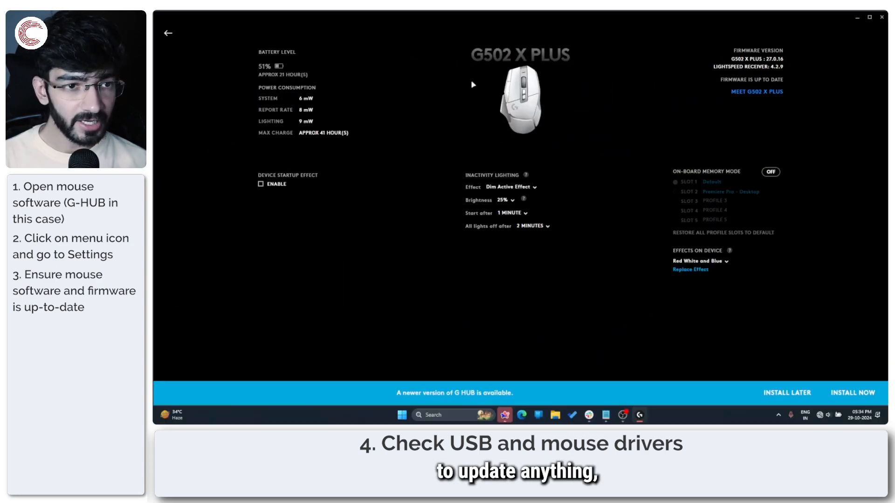
click(167, 33)
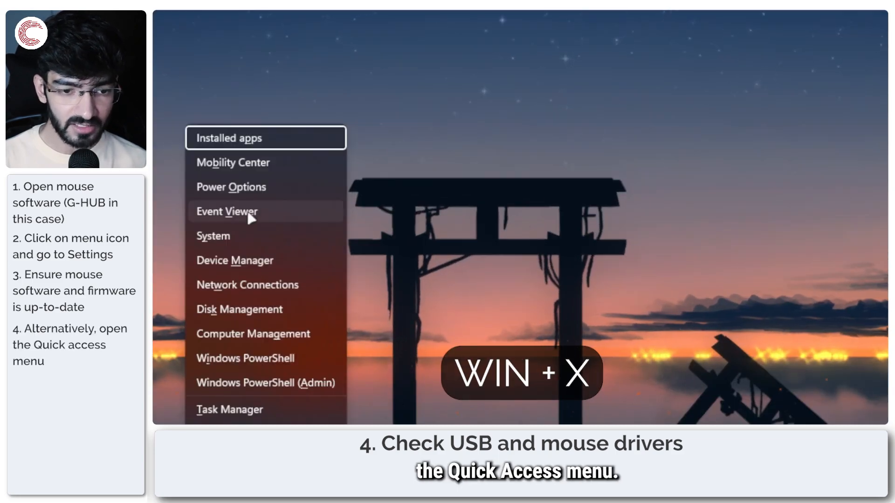
Step: Expand Mice and other pointing devices and start Update driver for an HID-compliant mouse
click(234, 260)
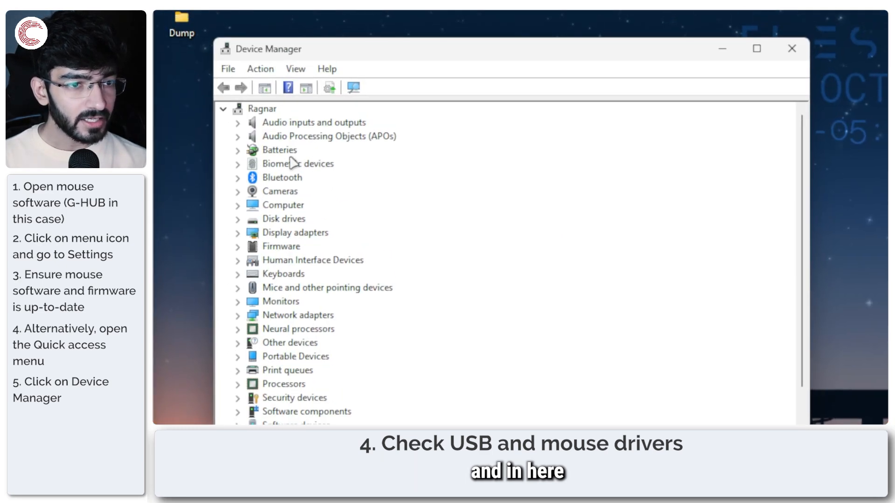
click(328, 288)
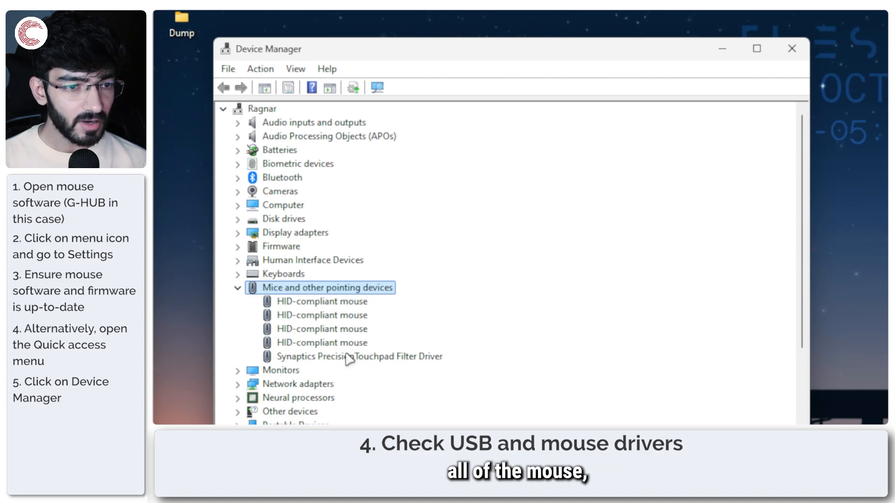
mouse_move(351, 337)
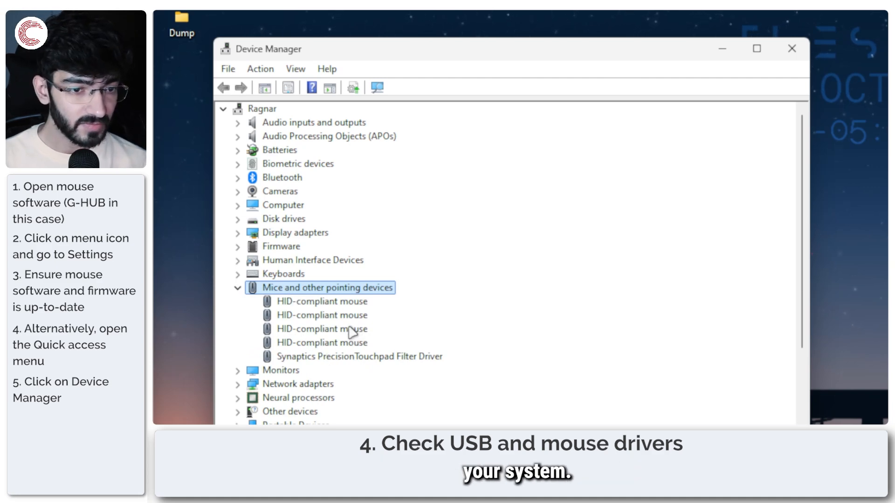
click(358, 357)
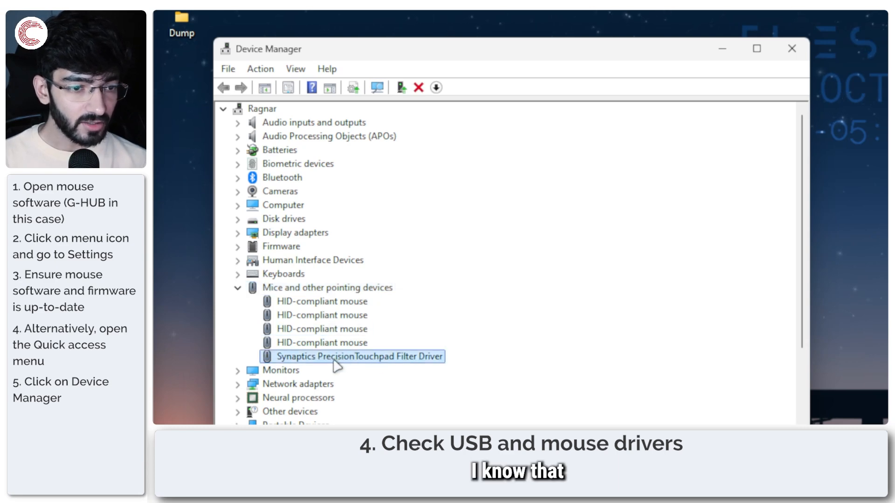
click(322, 315)
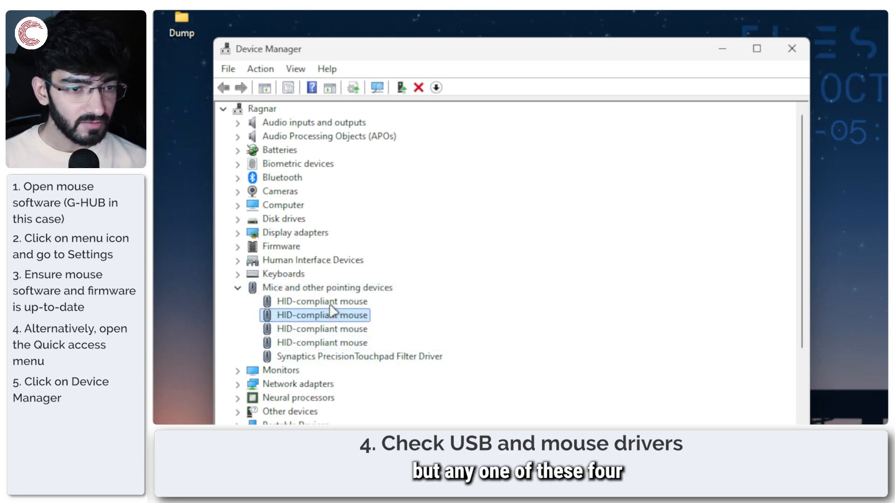
click(319, 302)
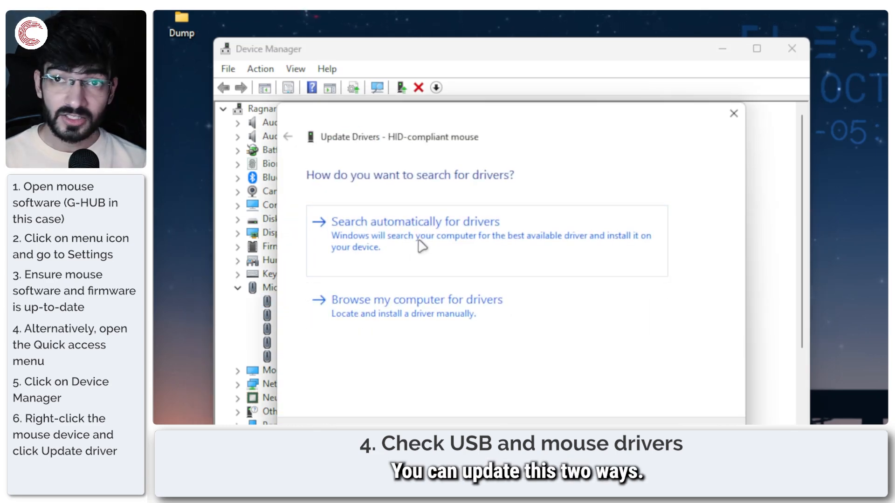
Step: Search automatically for a mouse driver, then browse the compatible list of HID-compliant drivers
click(415, 222)
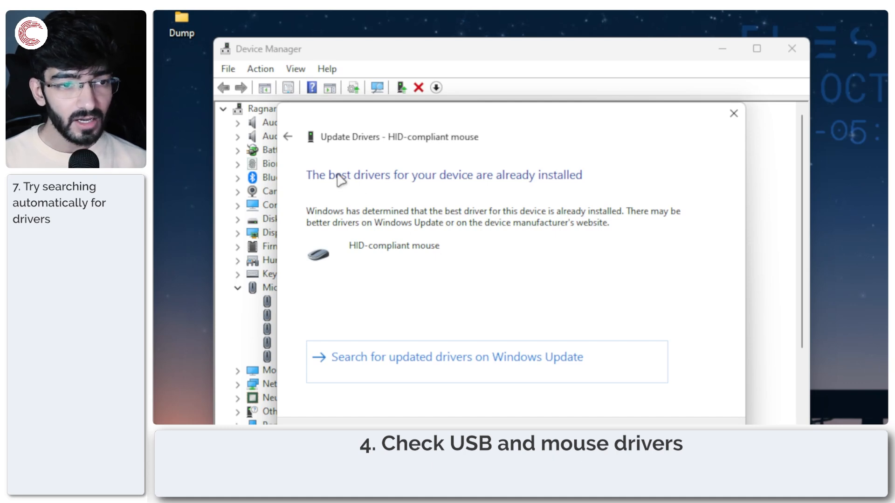
click(288, 136)
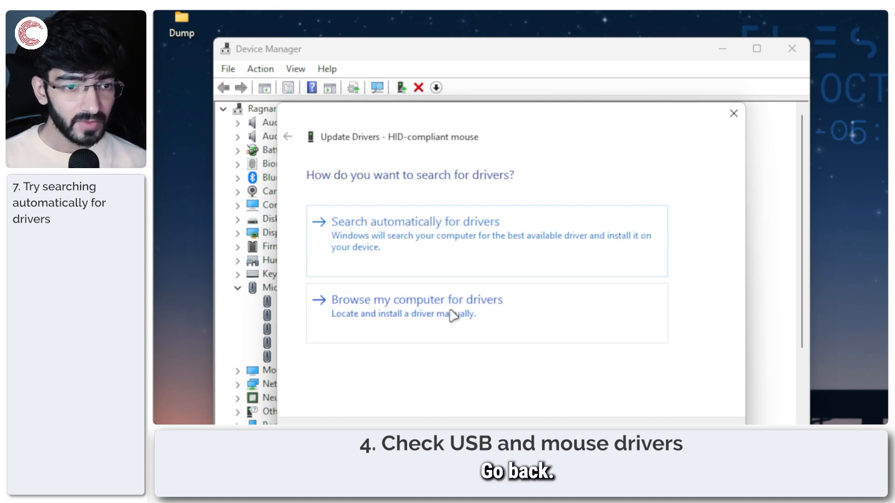
click(416, 299)
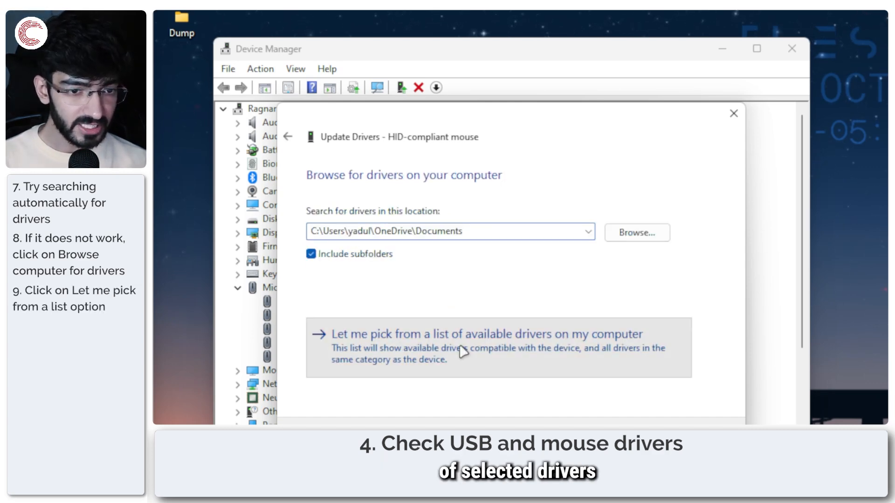
click(463, 343)
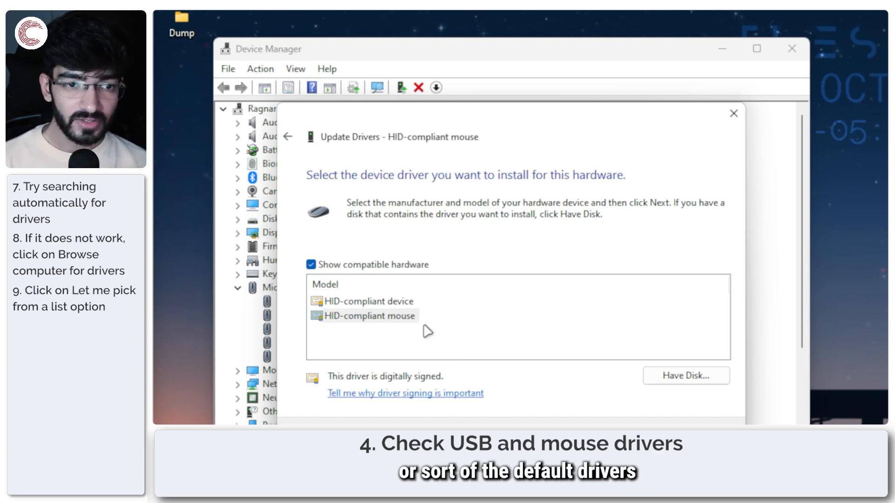
click(368, 301)
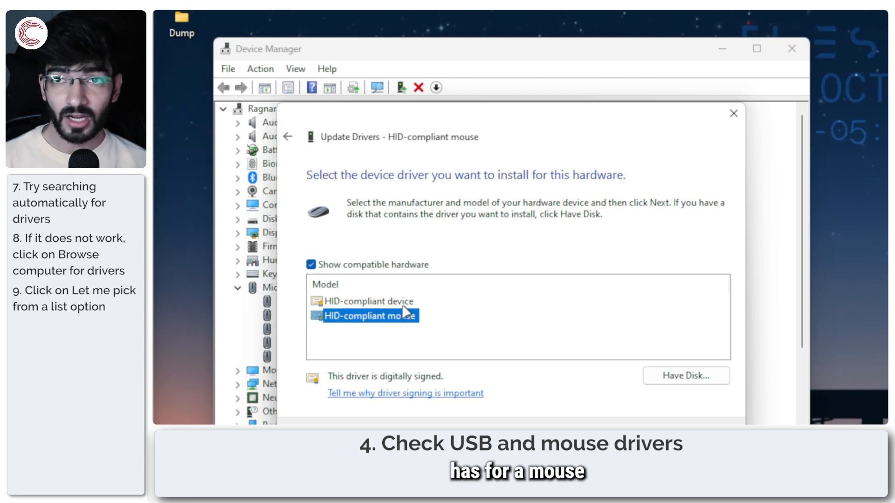
click(367, 301)
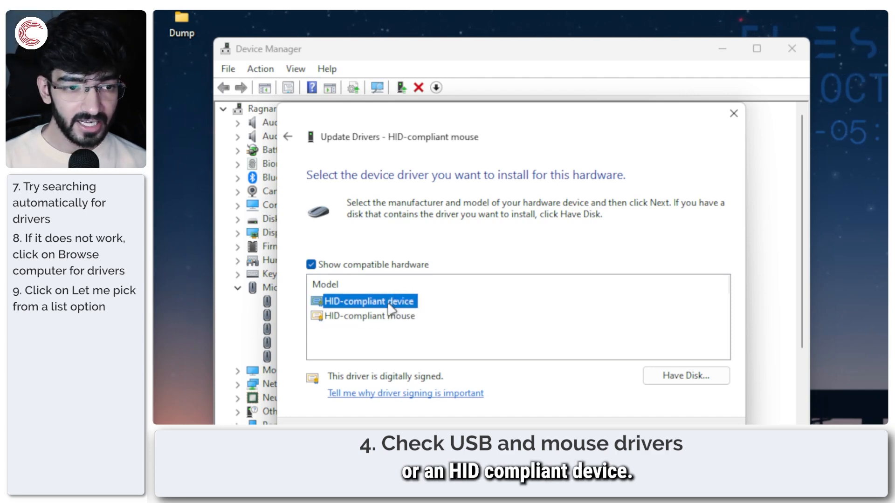
click(368, 316)
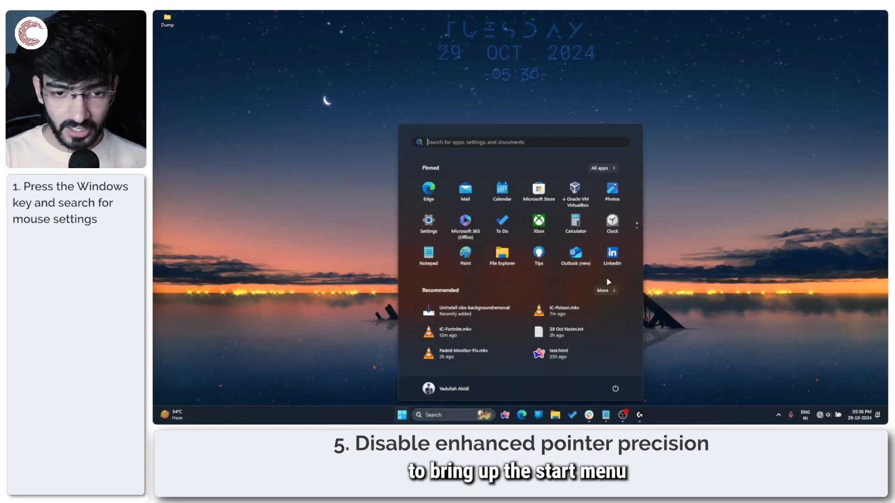
Step: Search the Start menu for 'mouse settings'
text(mouse settings)
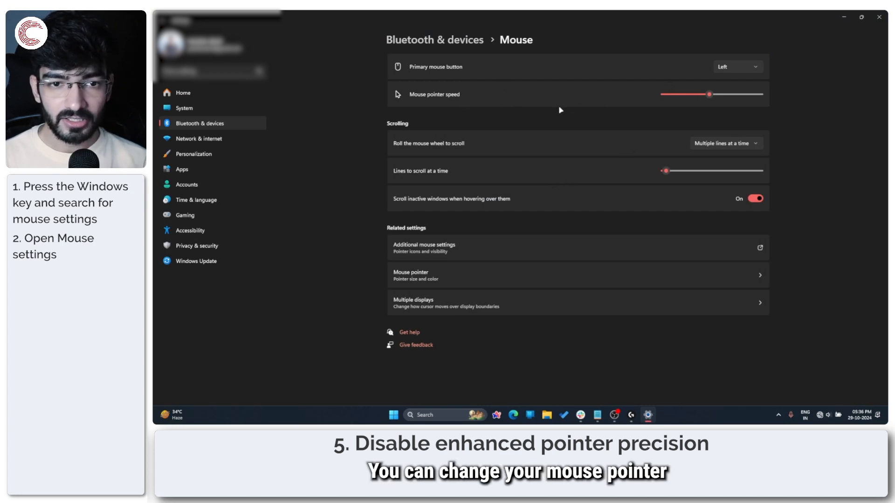
mouse_move(531, 144)
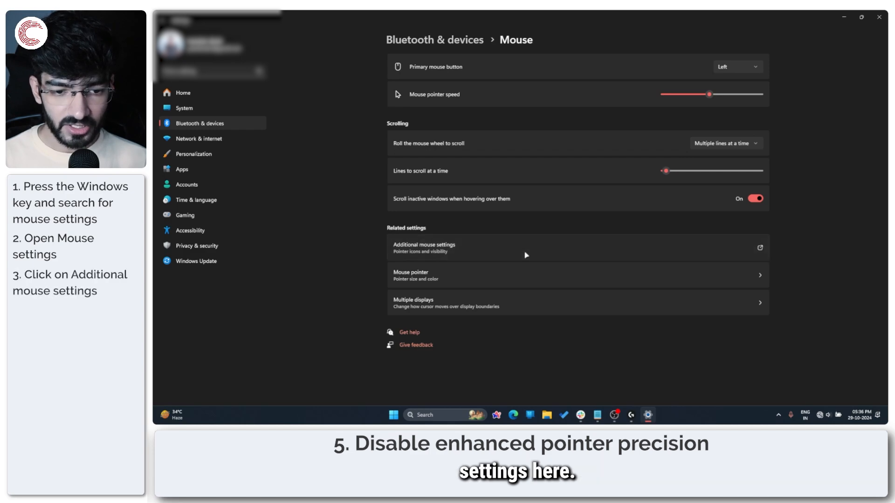
Step: Open Additional mouse settings to bring up the Mouse Properties dialog
click(424, 247)
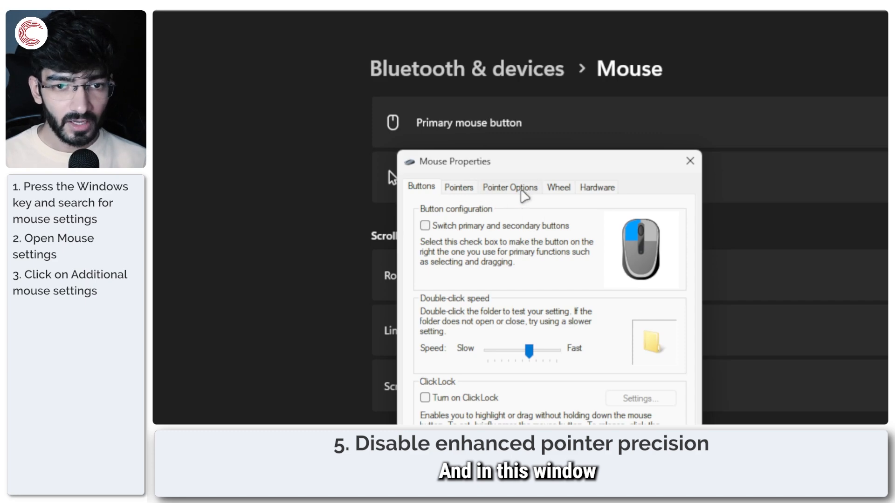
mouse_move(482, 249)
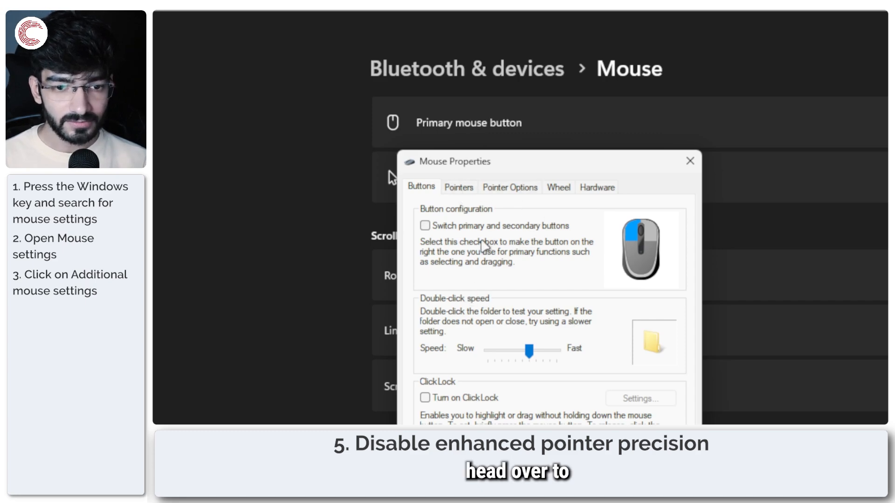
Step: On the Pointer Options tab, leave Enhance pointer precision unchecked
click(597, 187)
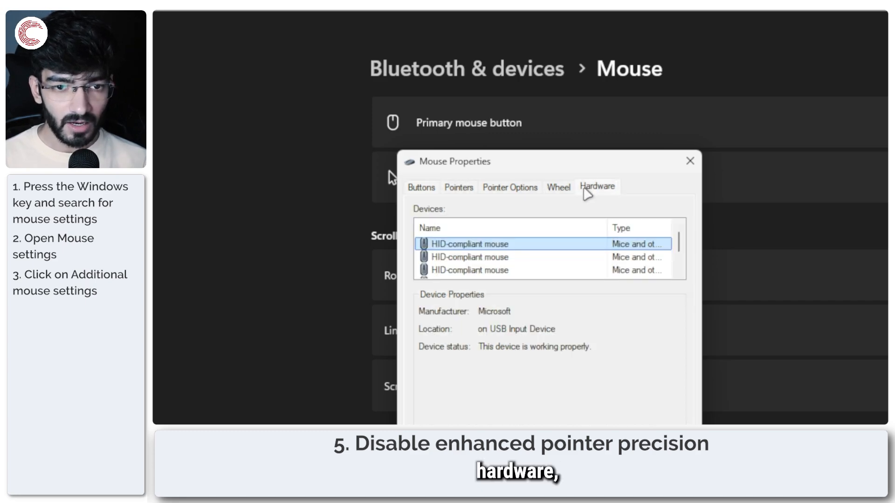
click(510, 188)
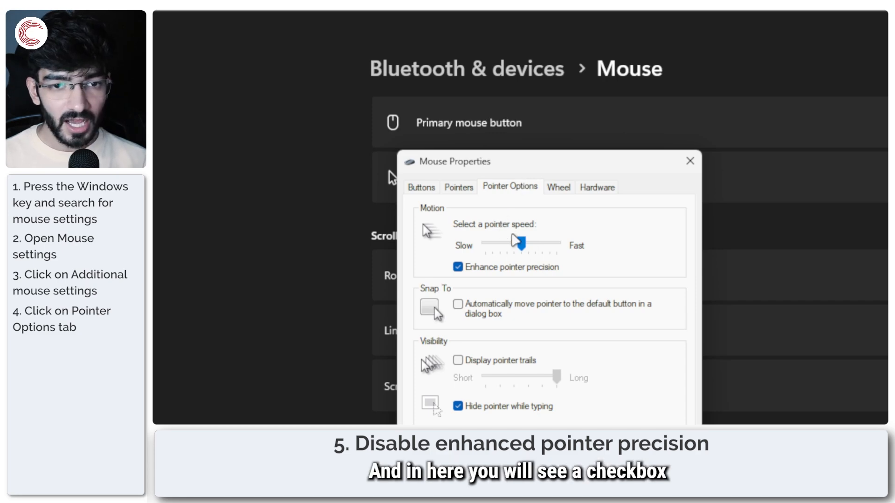
mouse_move(536, 284)
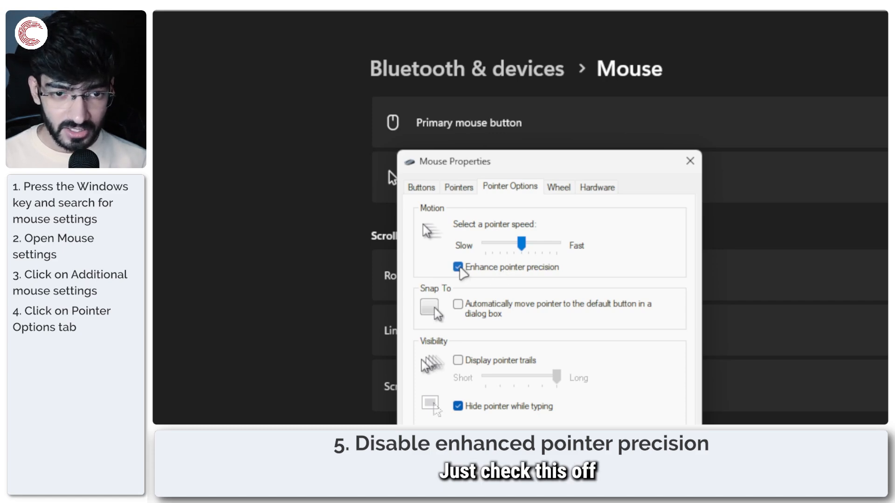
click(458, 267)
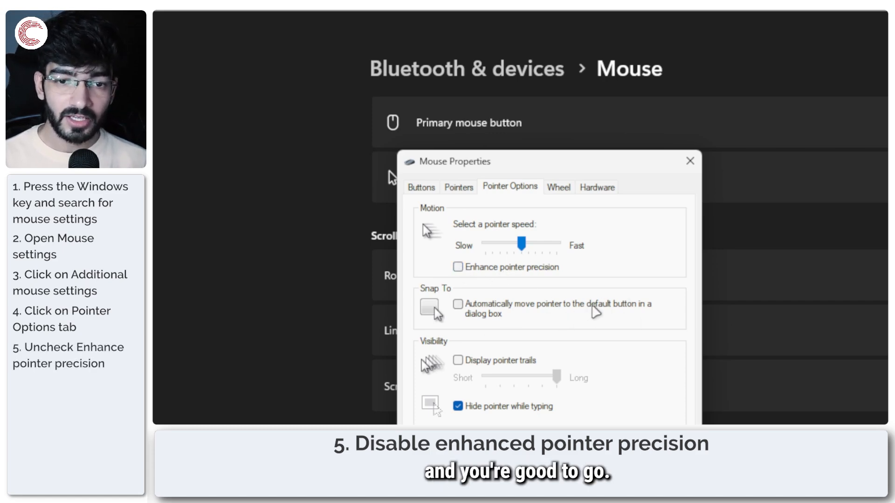
click(458, 267)
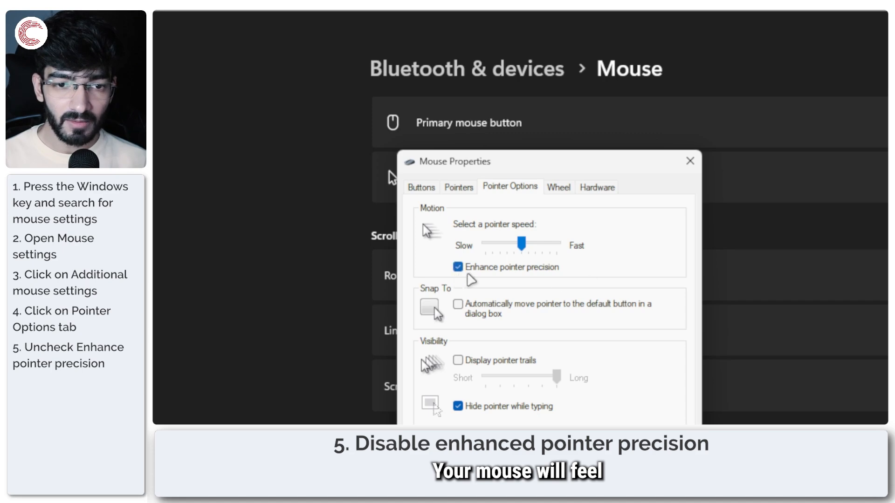
click(457, 268)
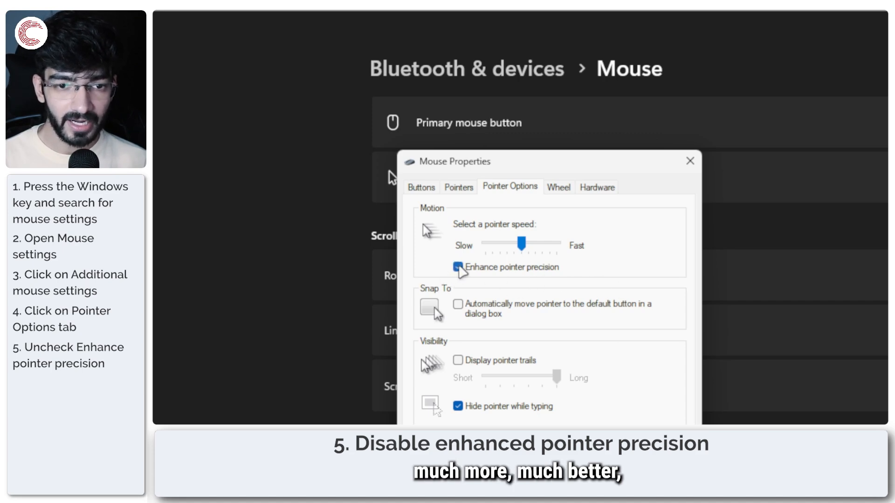
click(458, 268)
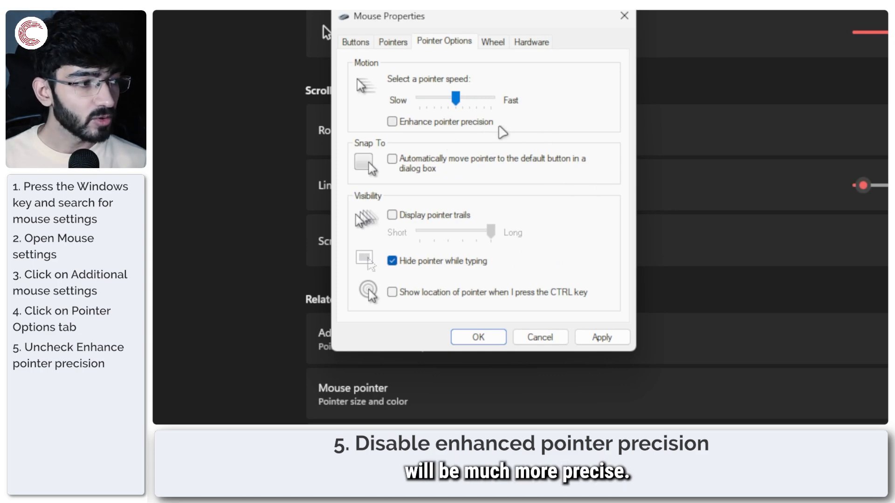
mouse_move(394, 139)
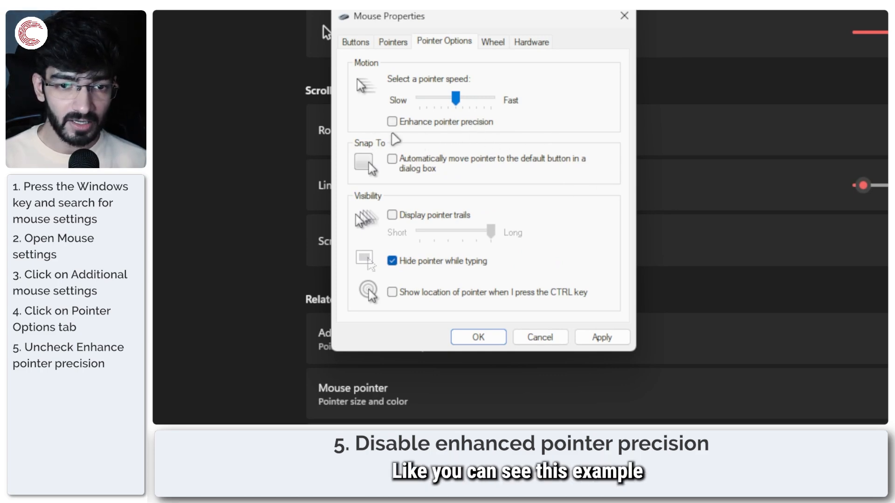
Step: Briefly enable Enhance pointer precision, leave it unchecked, then apply and close Mouse Properties
click(392, 121)
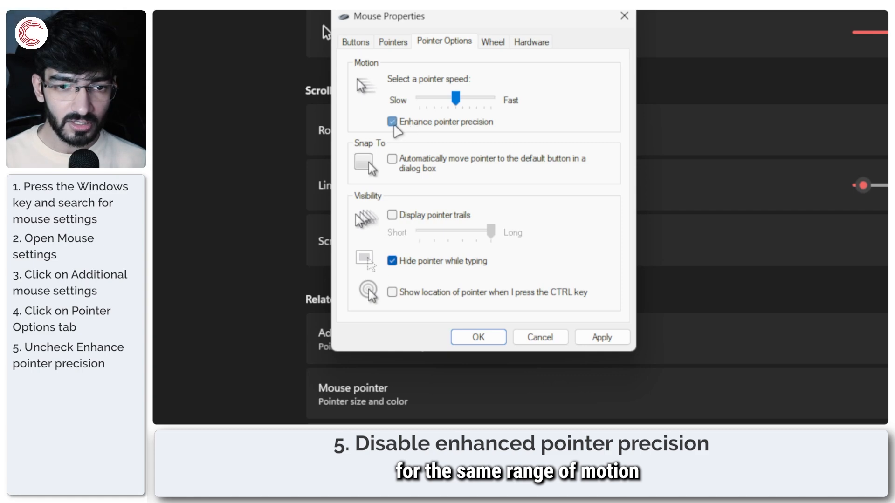
mouse_move(409, 136)
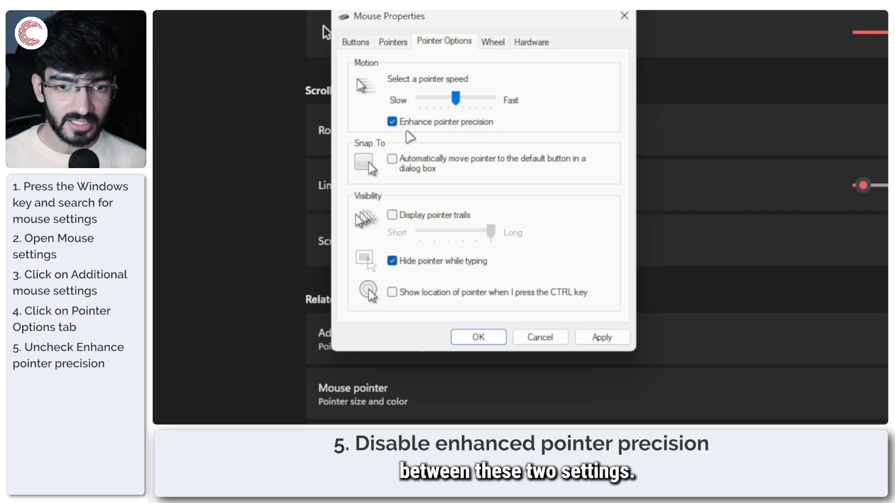
click(390, 121)
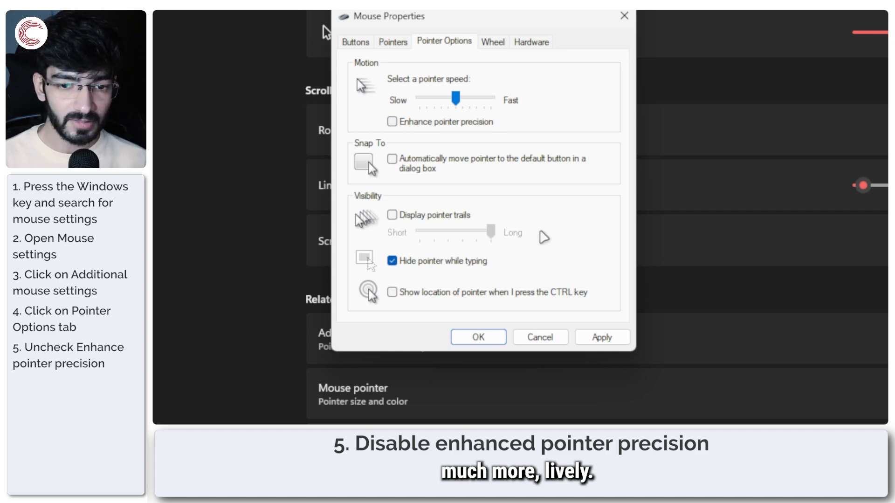
click(601, 336)
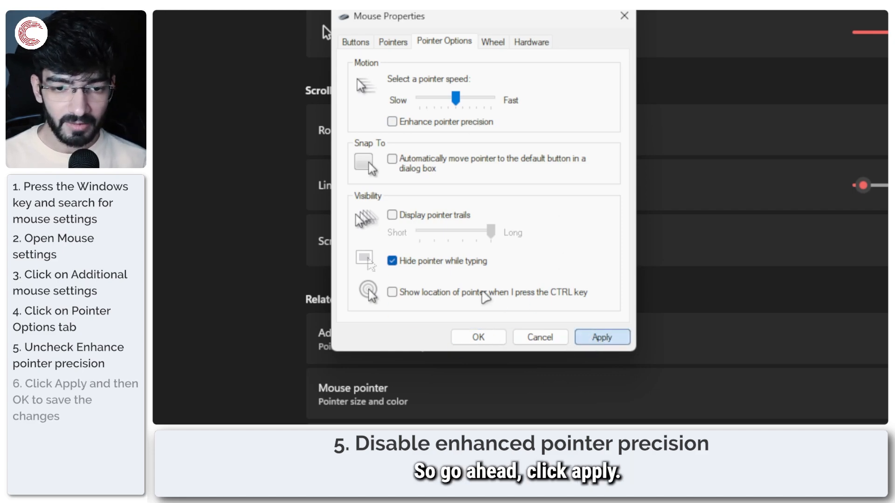
click(602, 337)
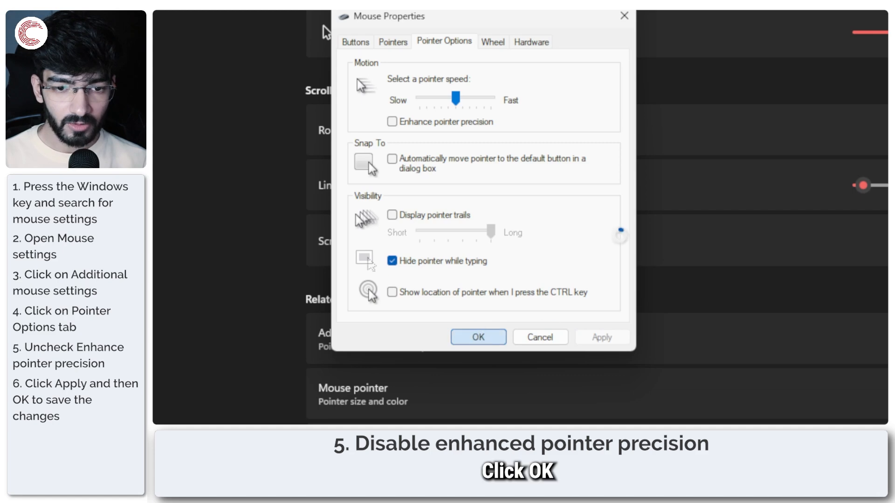
click(478, 337)
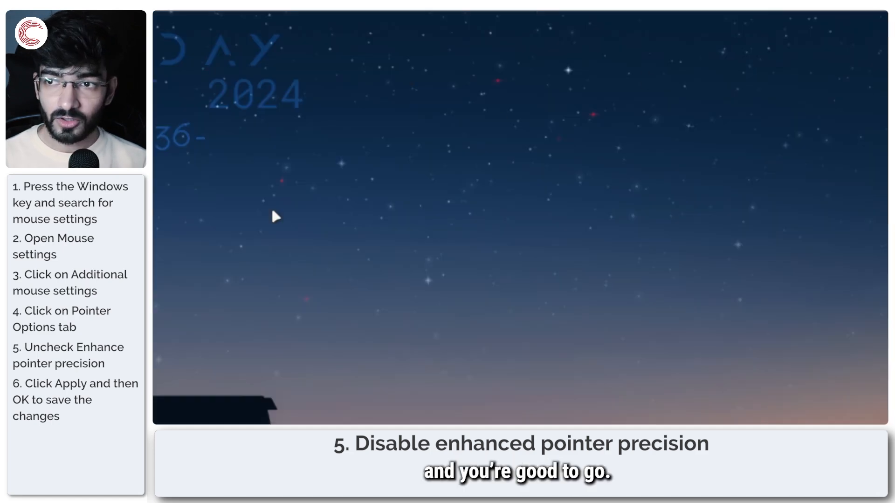